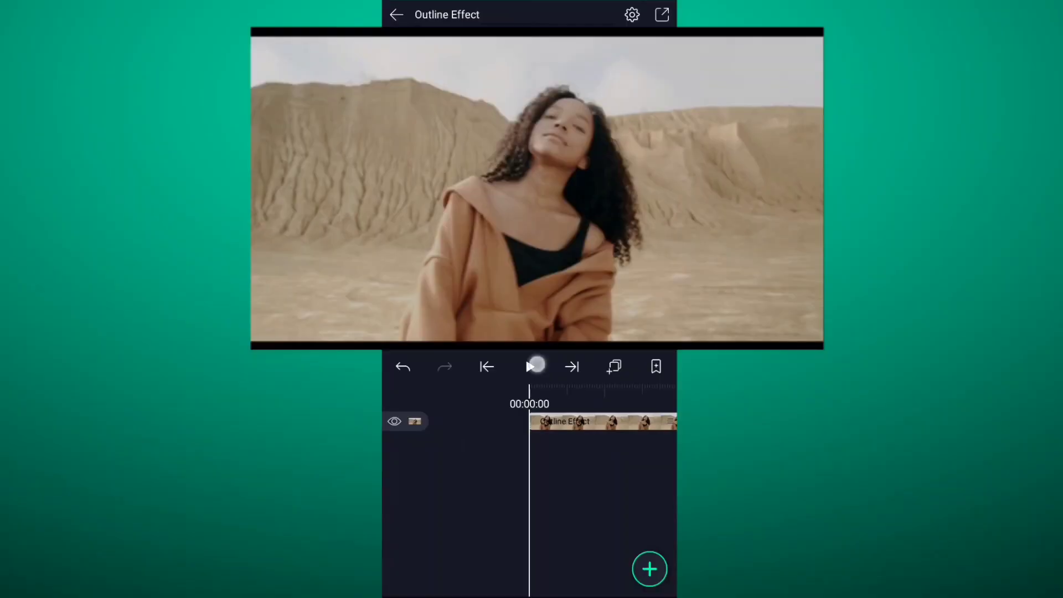
Duplicate the desert dance clip layer on the timeline
{"action": "left_click", "coordinate": [529, 366]}
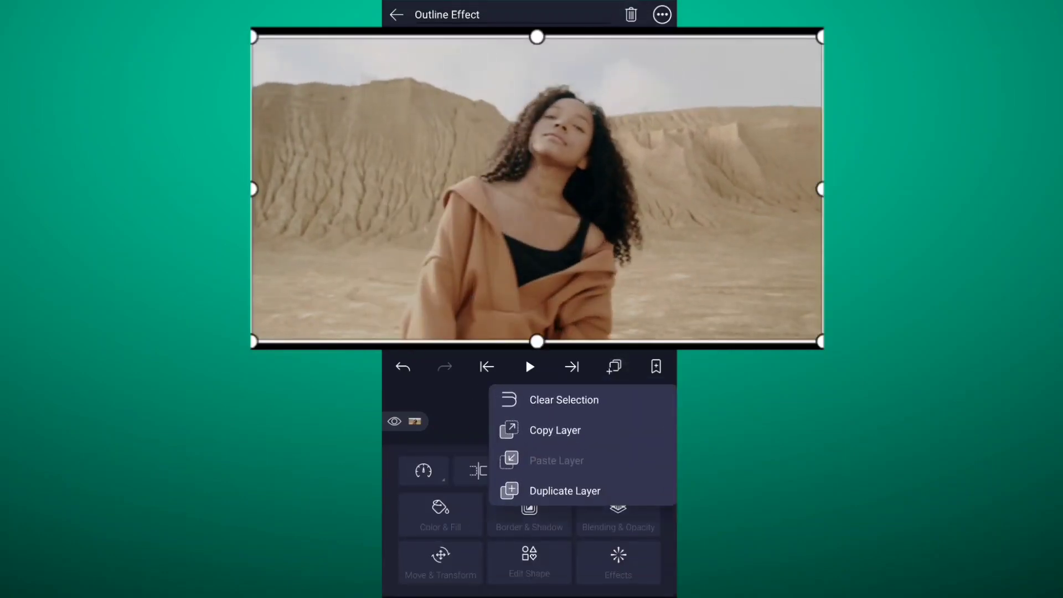
{"action": "left_click", "coordinate": [564, 490]}
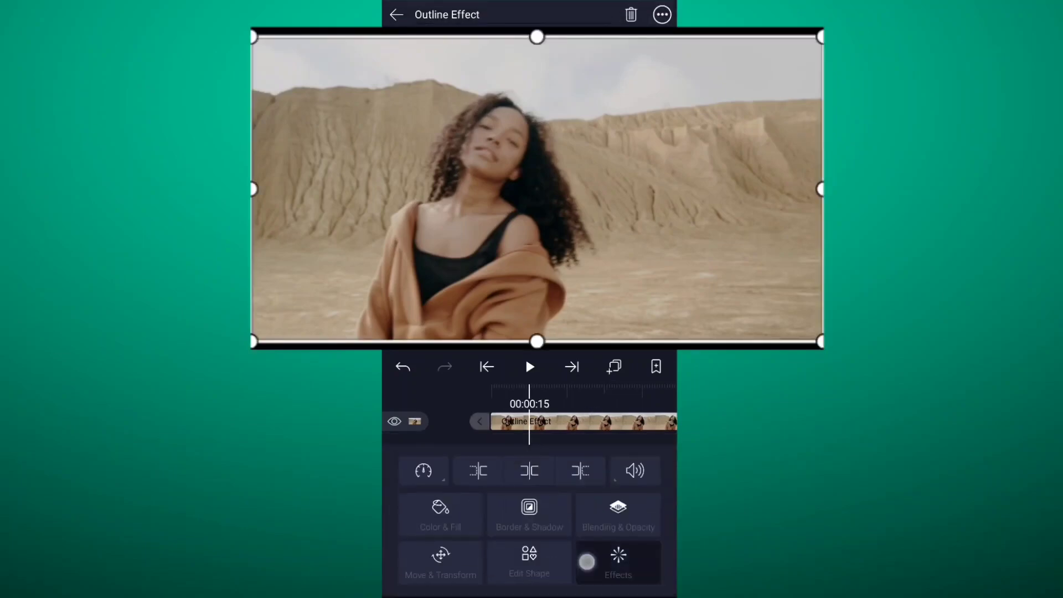
Apply Find Edges at threshold about 0.32, then Invert, giving white outlines on black
{"action": "left_click", "coordinate": [617, 561]}
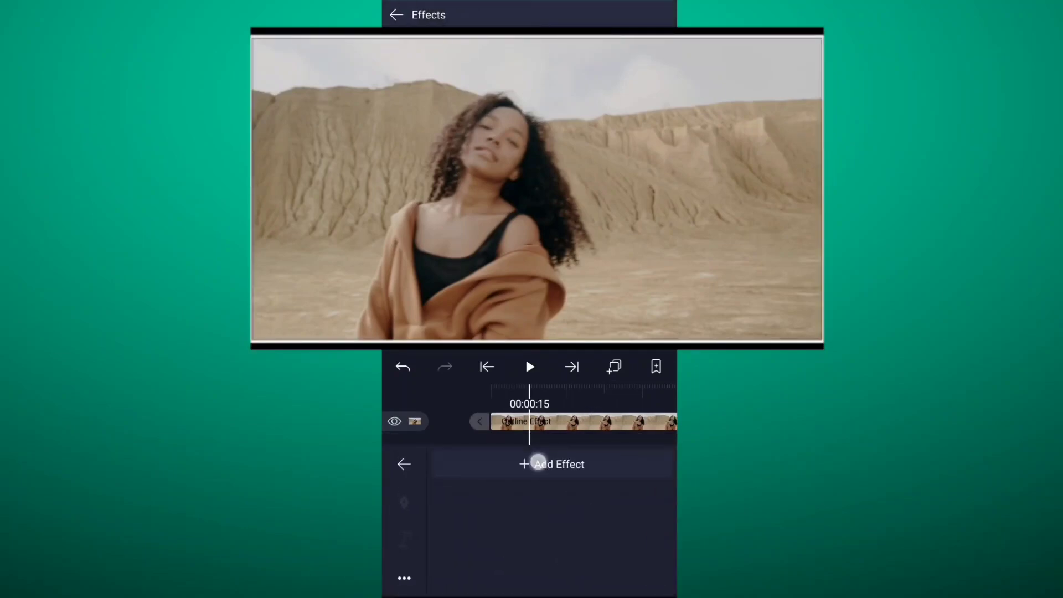
{"action": "left_click", "coordinate": [552, 464]}
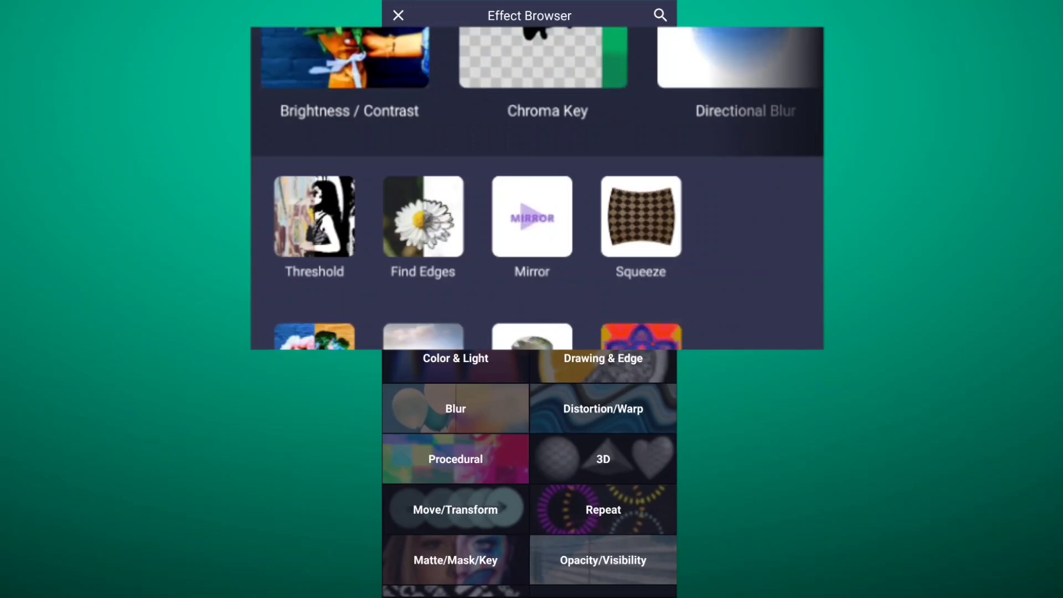
{"action": "left_click", "coordinate": [603, 358]}
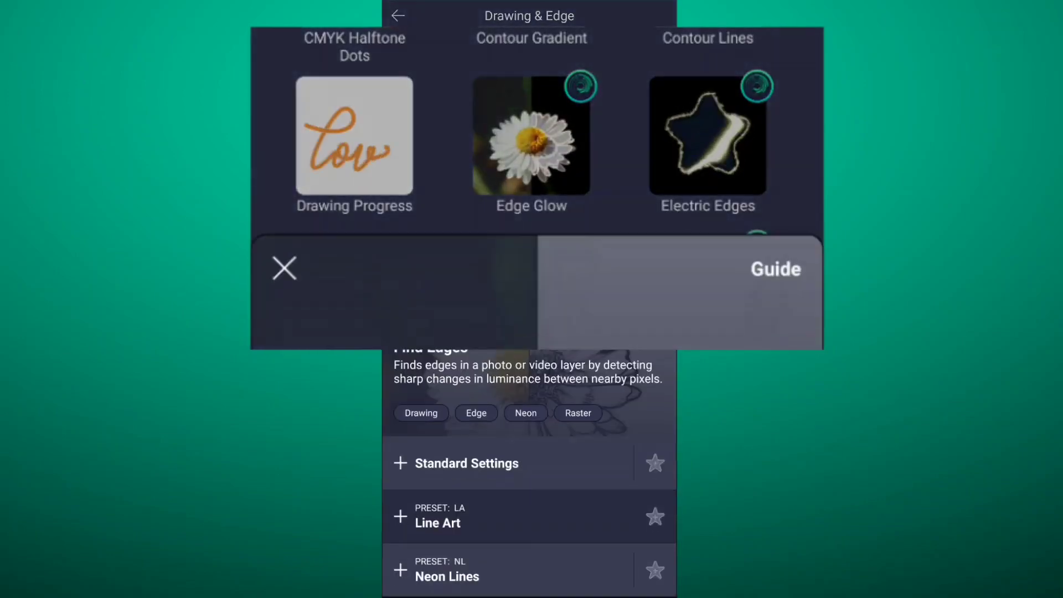
{"action": "left_click", "coordinate": [284, 268]}
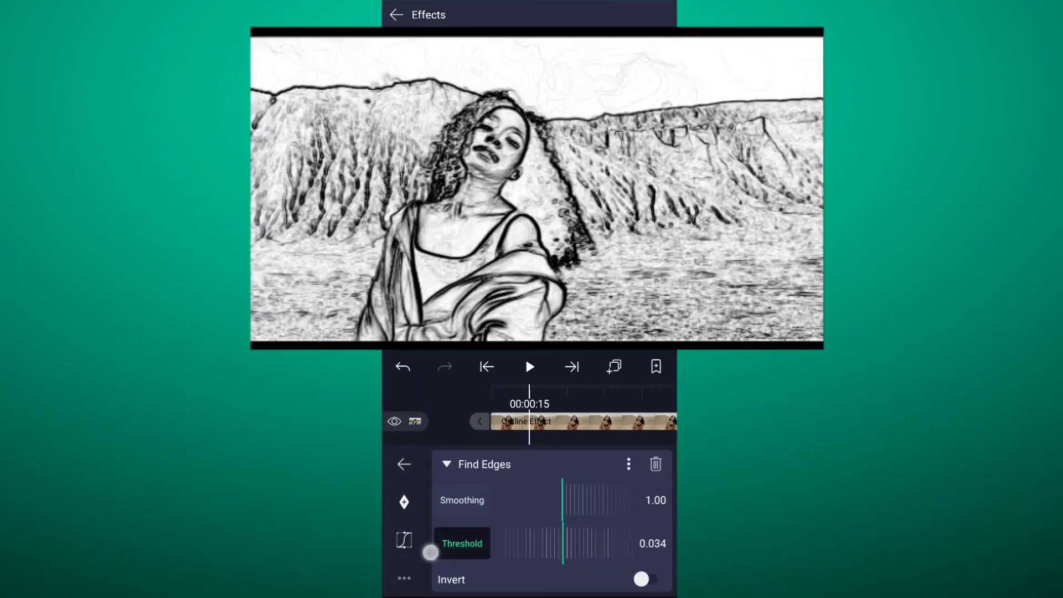
{"action": "left_click_drag", "start_coordinate": [431, 553], "coordinate": [539, 549]}
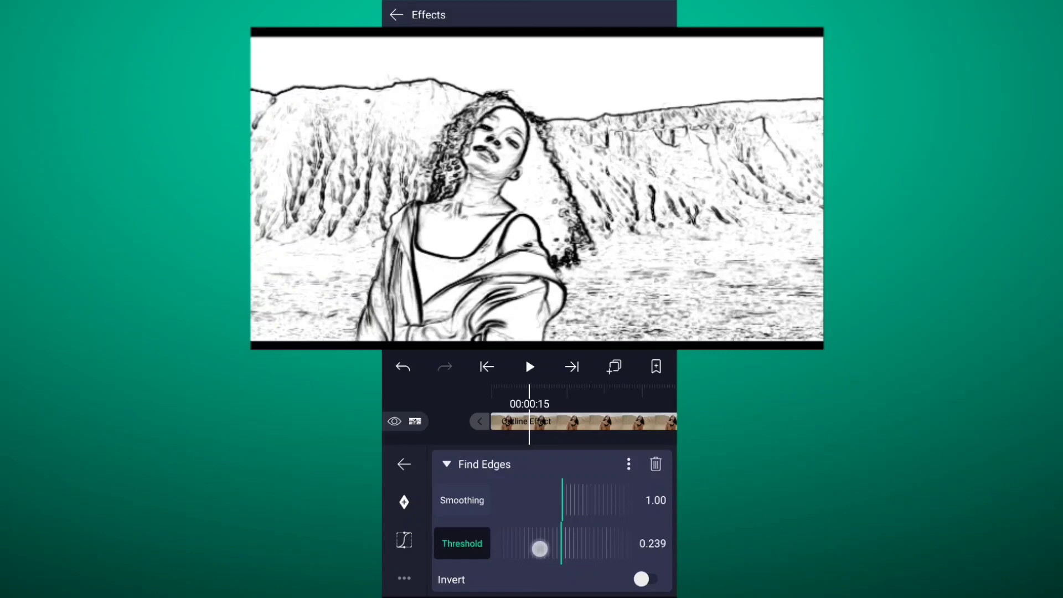
{"action": "left_click_drag", "start_coordinate": [540, 549], "coordinate": [616, 551]}
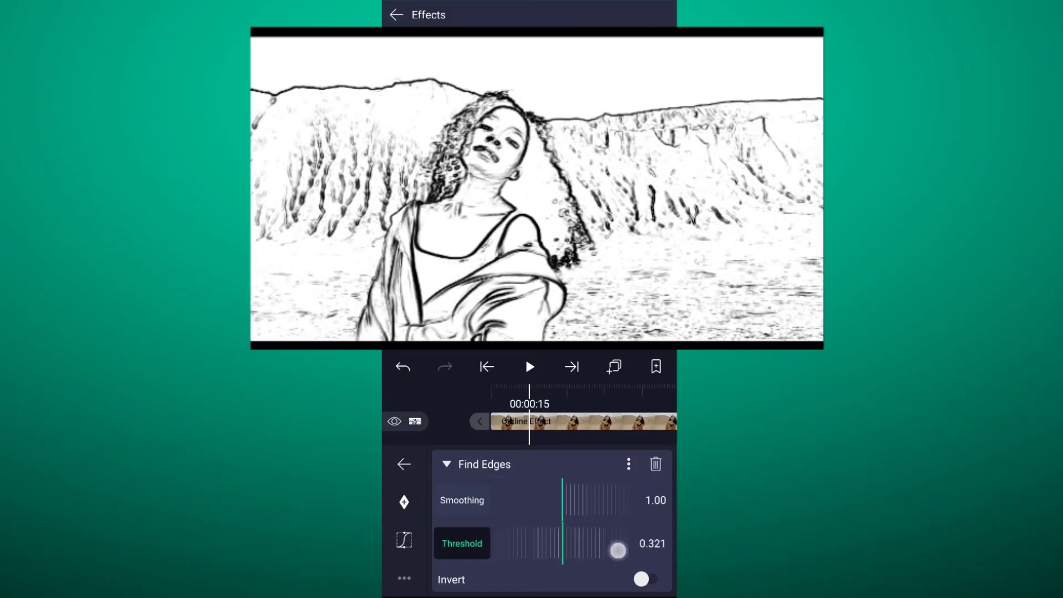
{"action": "left_click", "coordinate": [447, 464]}
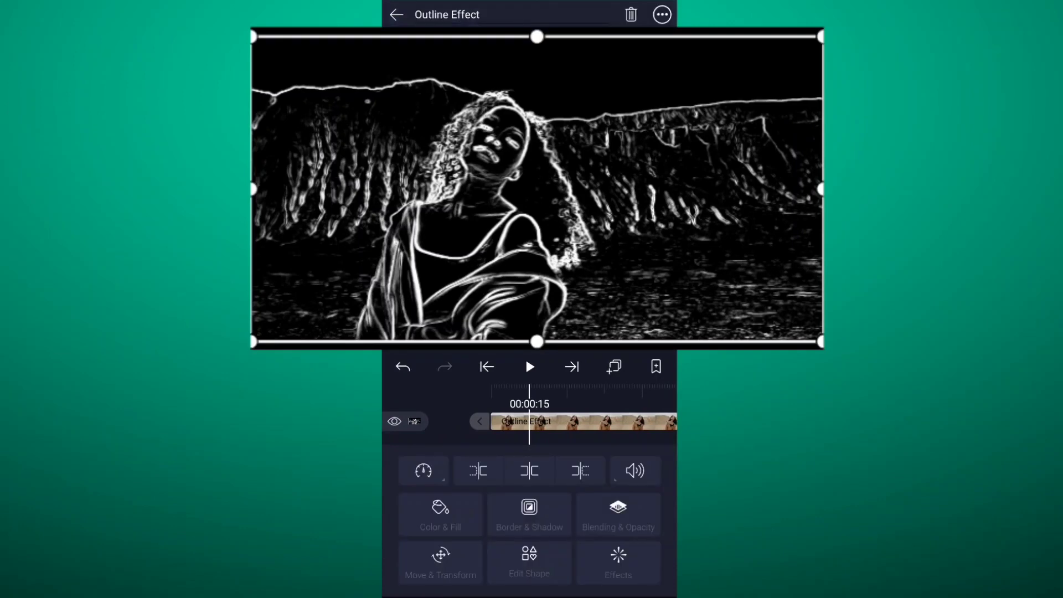
Set the outline layer's blend mode to Screen so the black background drops out
{"action": "left_click", "coordinate": [618, 515]}
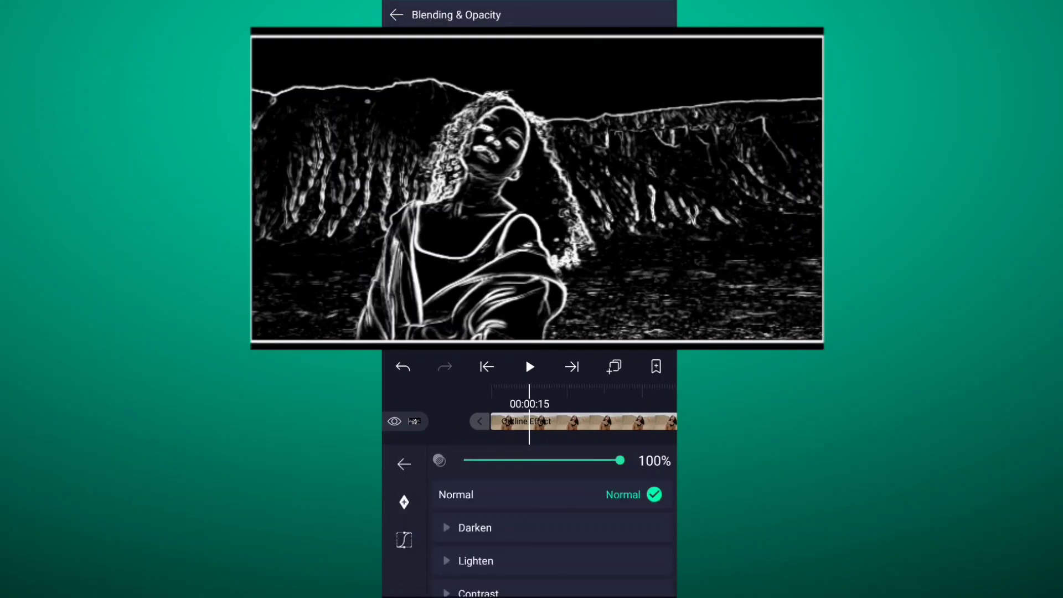
{"action": "left_click", "coordinate": [475, 560]}
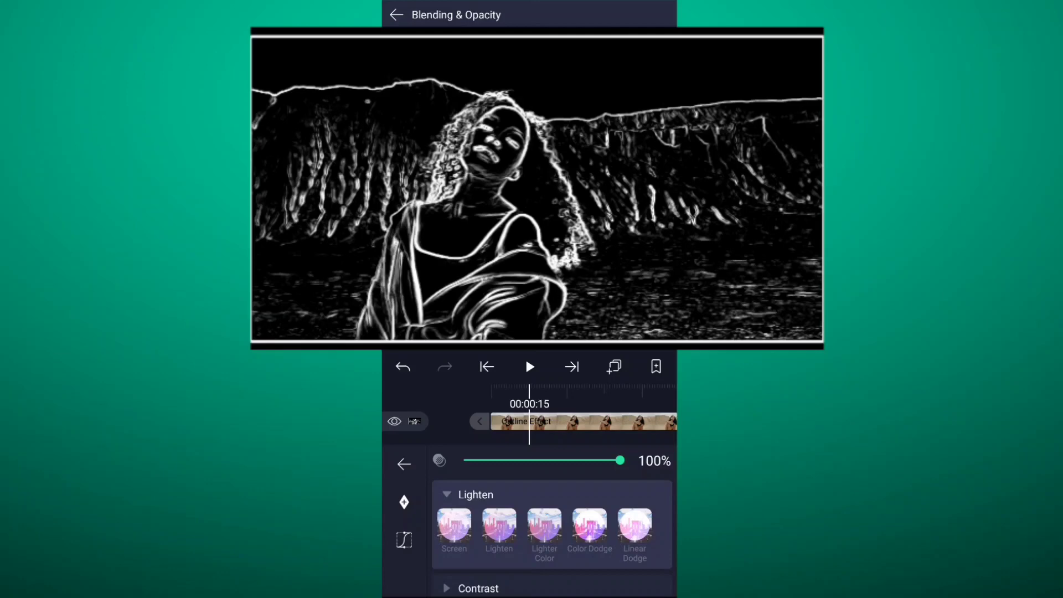
{"action": "left_click", "coordinate": [454, 530]}
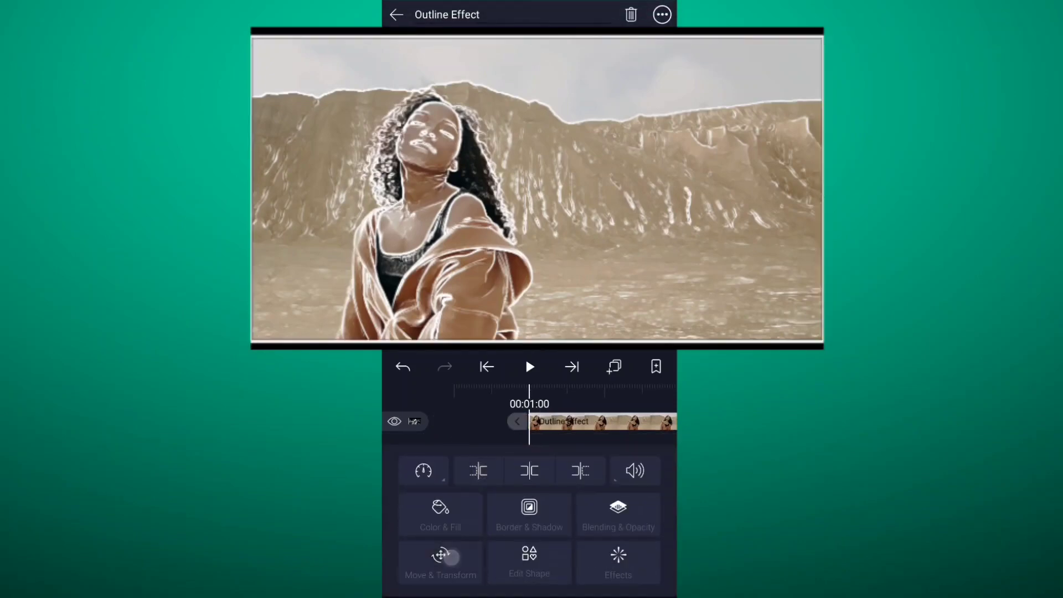
Animate the outline layer's scale with cubic bezier easing and trim the clip shorter
{"action": "left_click", "coordinate": [440, 561]}
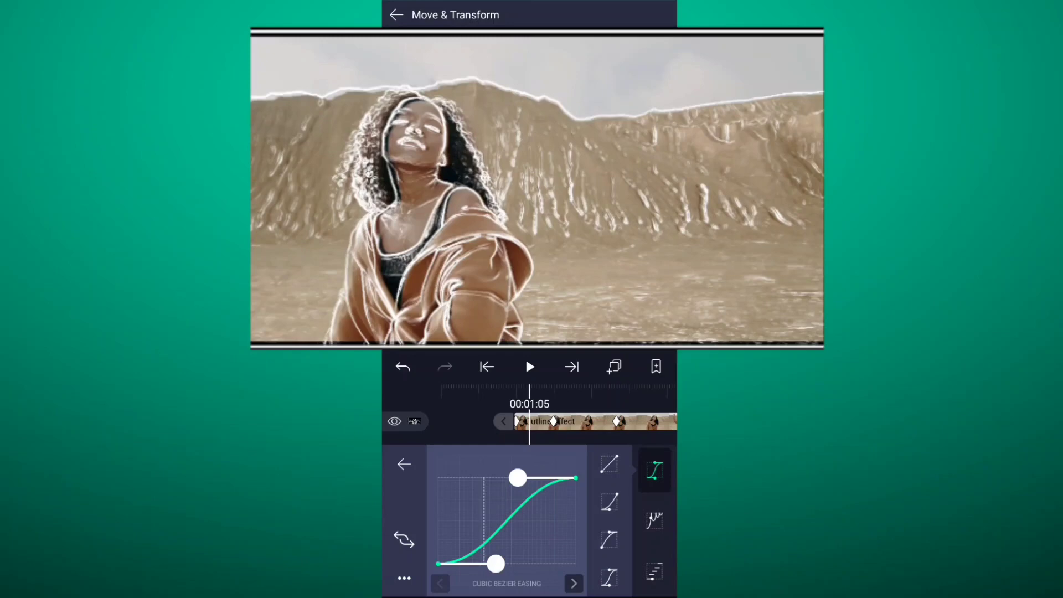
{"action": "left_click_drag", "start_coordinate": [517, 479], "coordinate": [437, 479]}
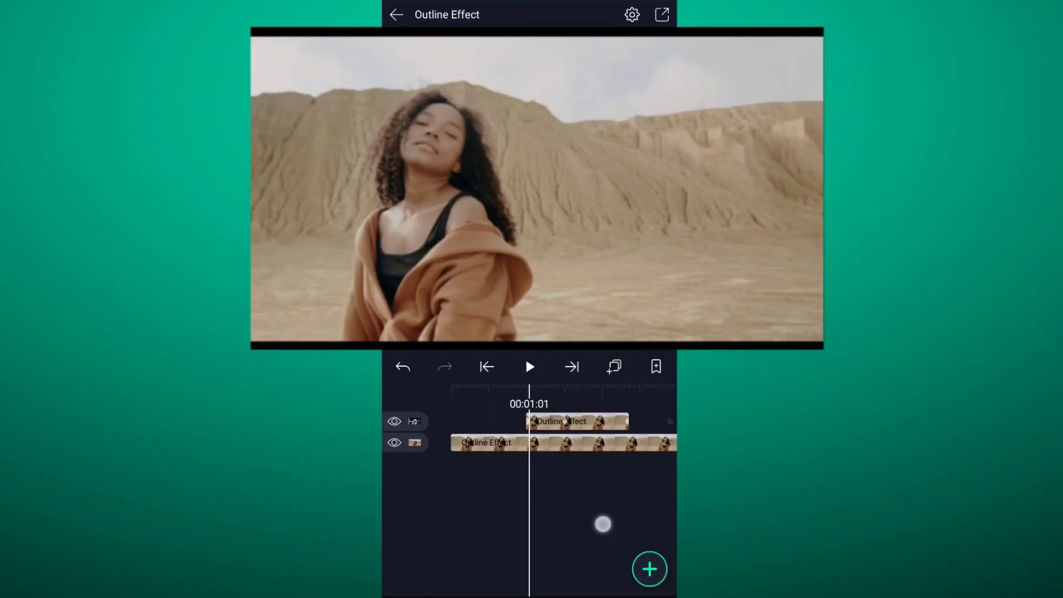
{"action": "left_click", "coordinate": [529, 366]}
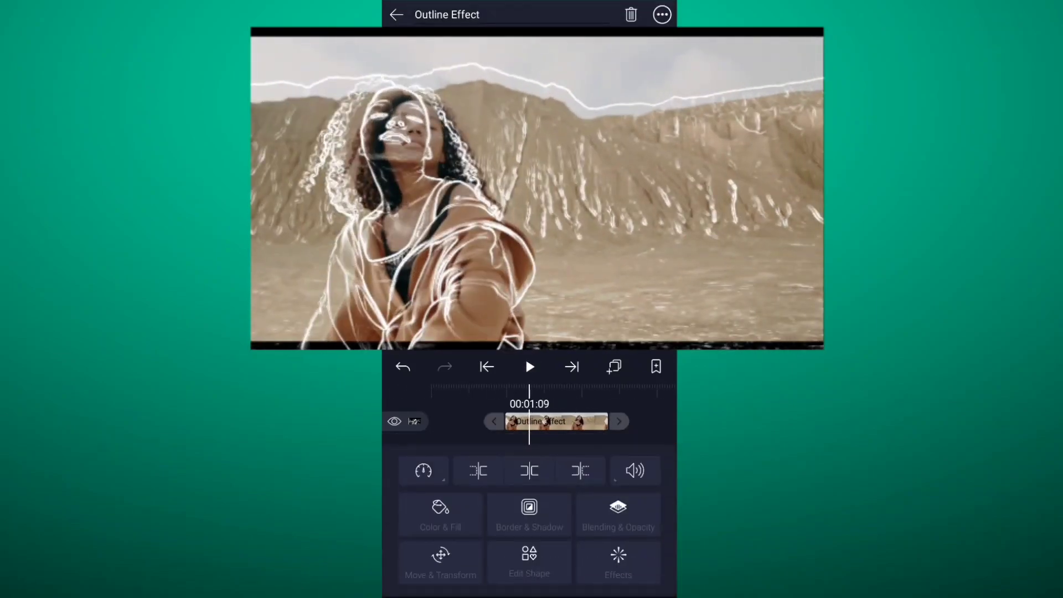
Add a Fade In/Out effect to the outline clip with a 0.30 s fade-in
{"action": "left_click", "coordinate": [618, 562]}
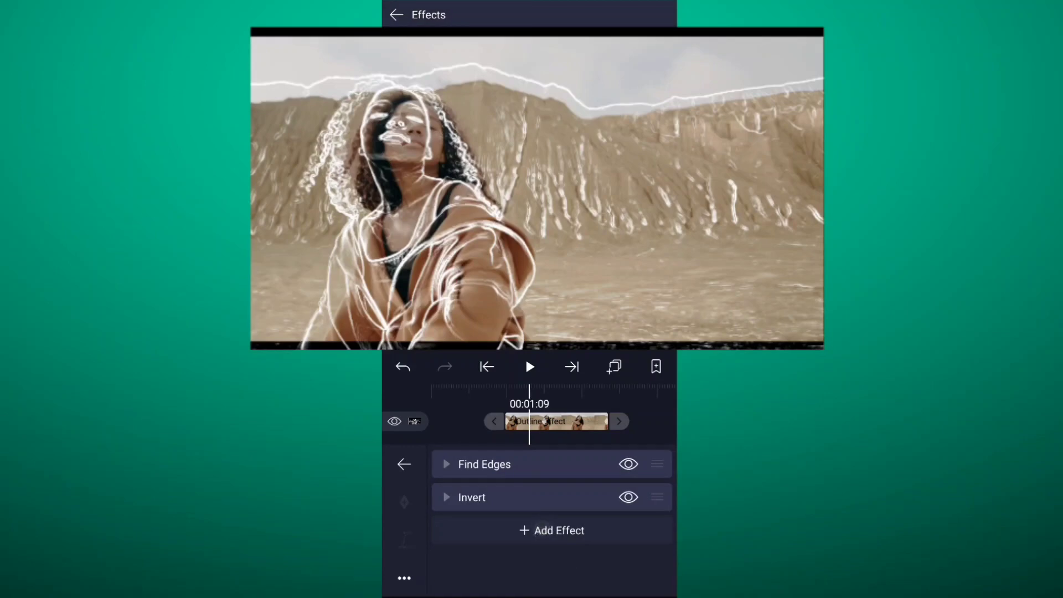
{"action": "left_click", "coordinate": [551, 531]}
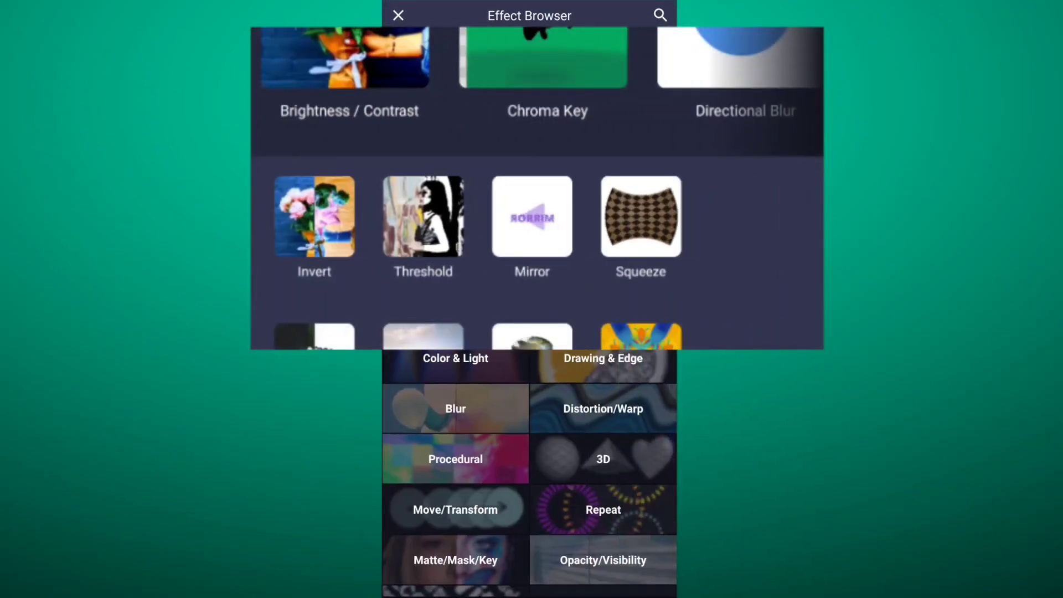
{"action": "left_click", "coordinate": [603, 560]}
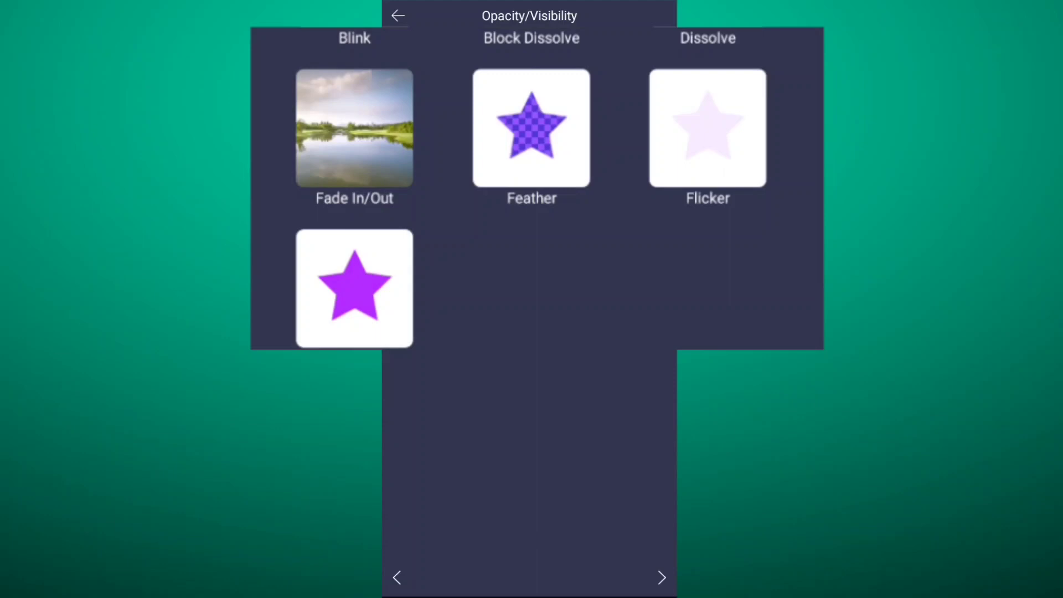
{"action": "left_click", "coordinate": [354, 129]}
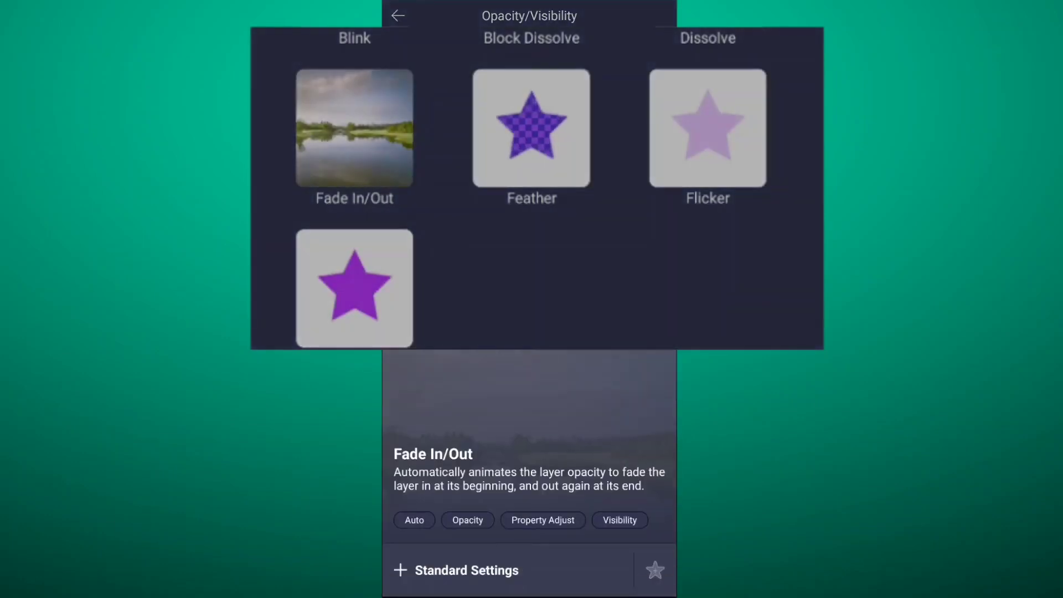
{"action": "left_click", "coordinate": [354, 128]}
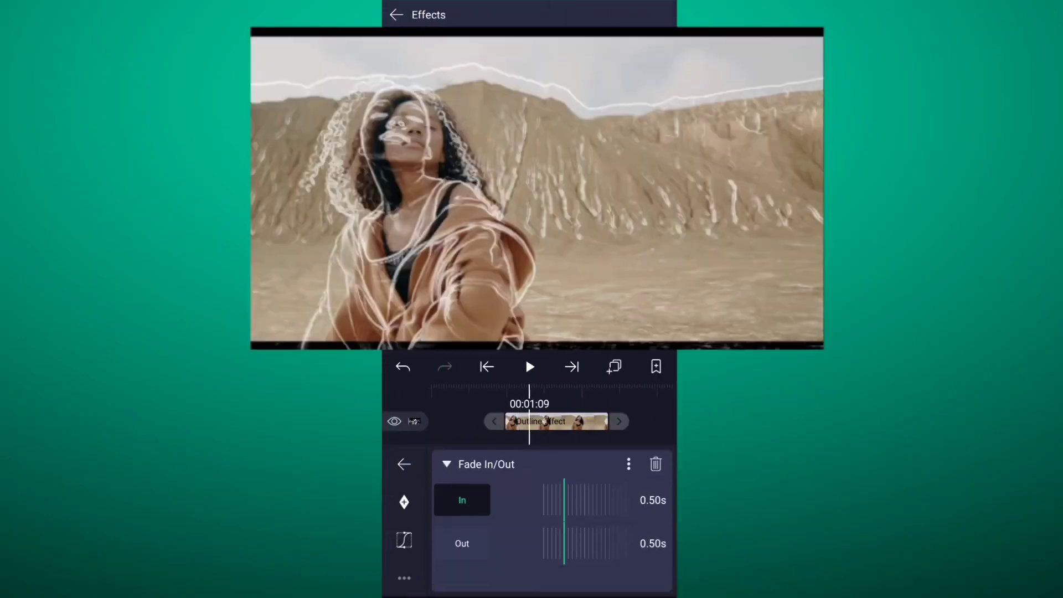
{"action": "left_click_drag", "start_coordinate": [566, 510], "coordinate": [603, 509]}
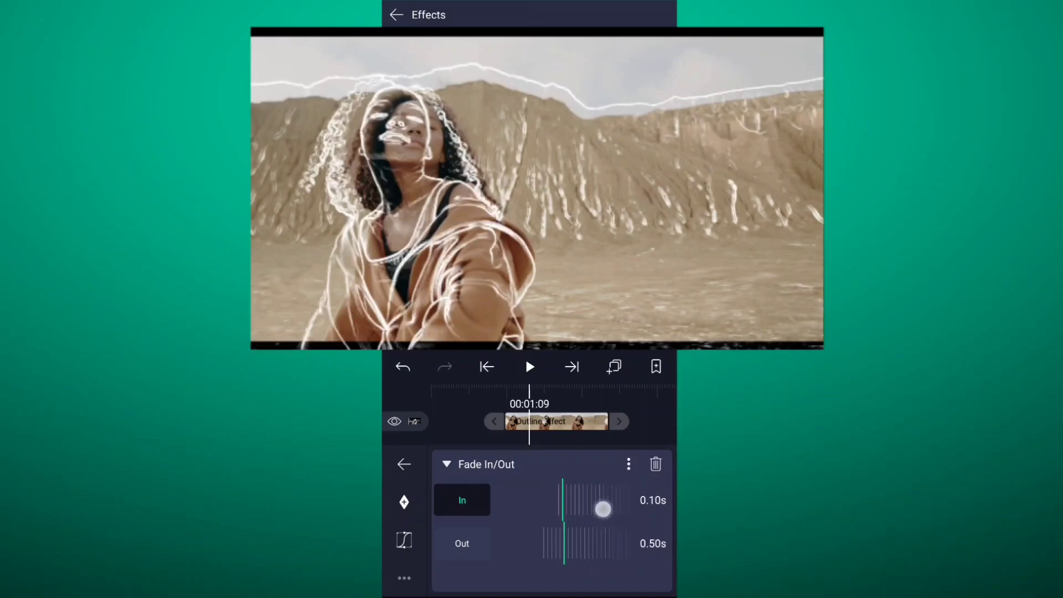
{"action": "left_click_drag", "start_coordinate": [602, 510], "coordinate": [563, 510]}
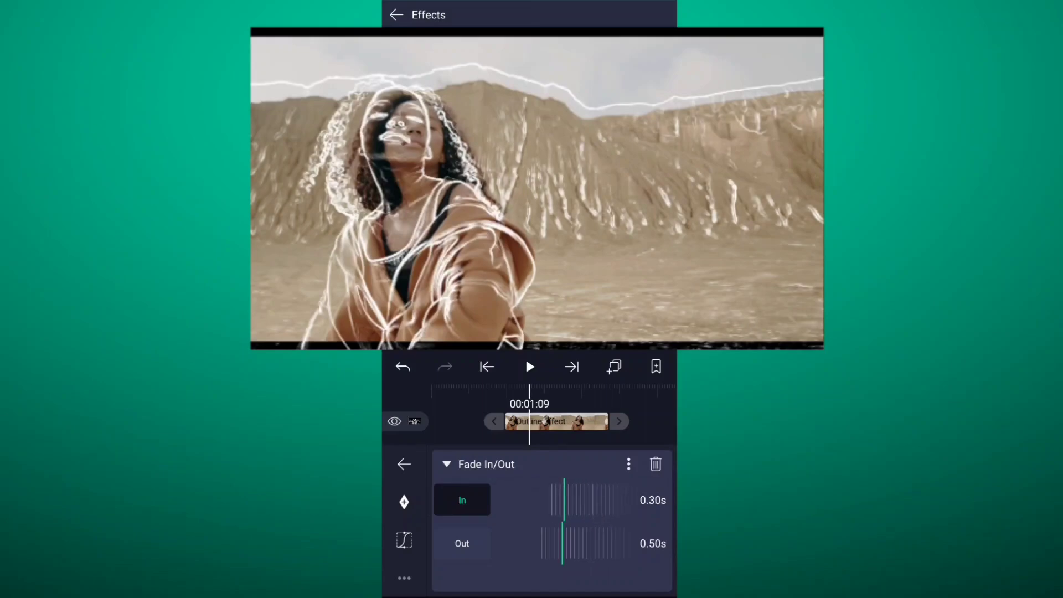
Return to the timeline and play back to check the fade
{"action": "left_click_drag", "start_coordinate": [529, 421], "coordinate": [584, 445]}
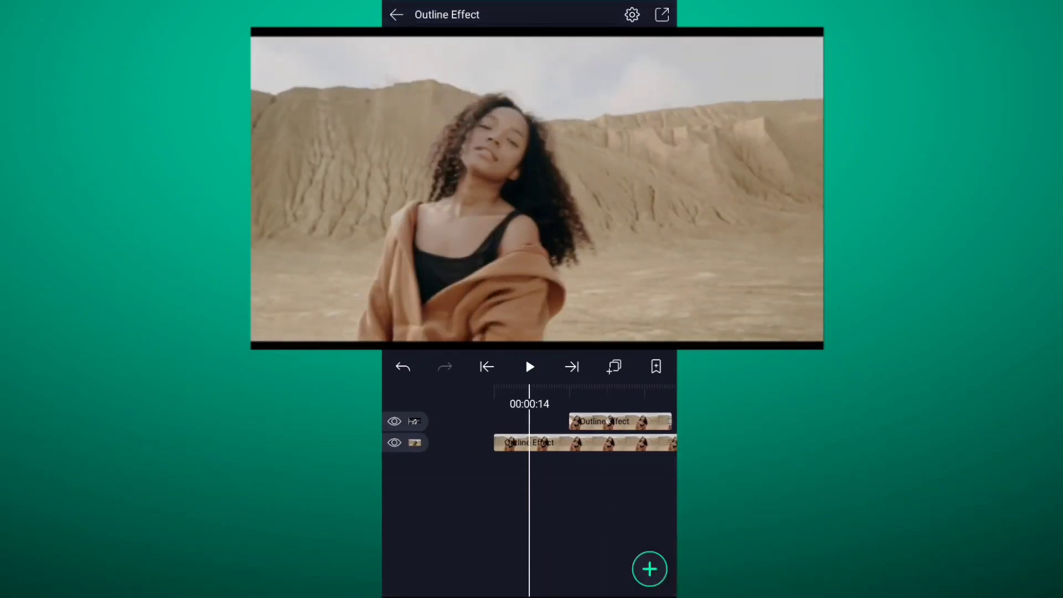
{"action": "left_click", "coordinate": [529, 367]}
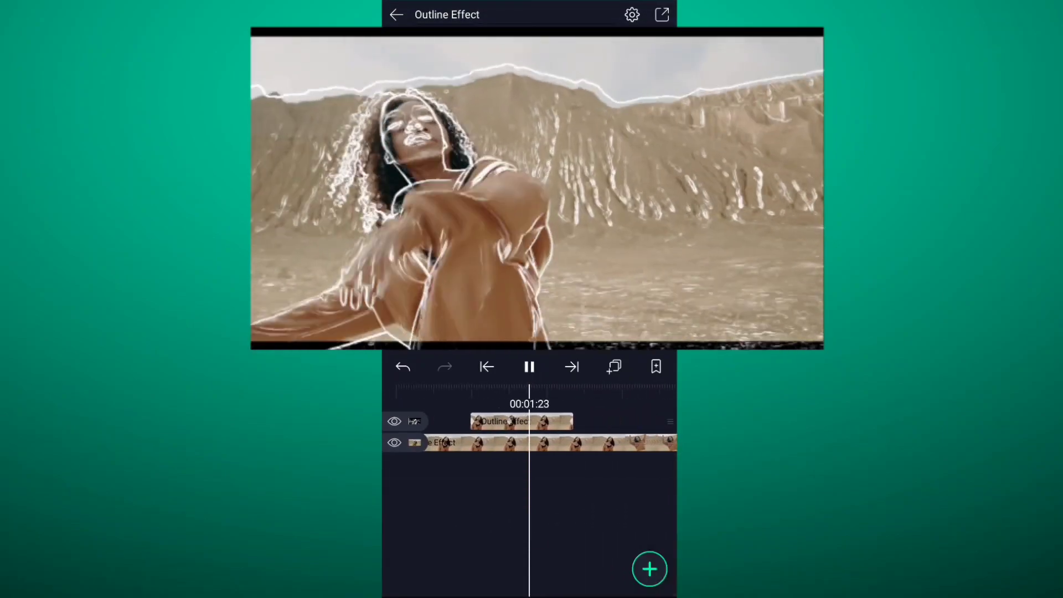
{"action": "left_click", "coordinate": [529, 366]}
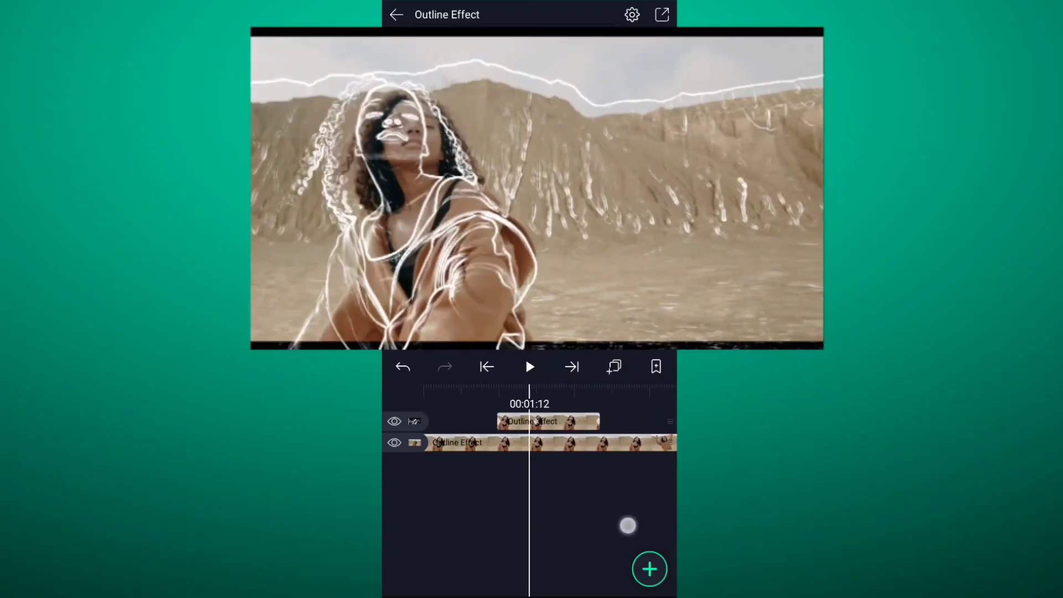
Add a Rectangle shape, resize it taller, then group and mask it into black letterbox bars
{"action": "left_click", "coordinate": [529, 366]}
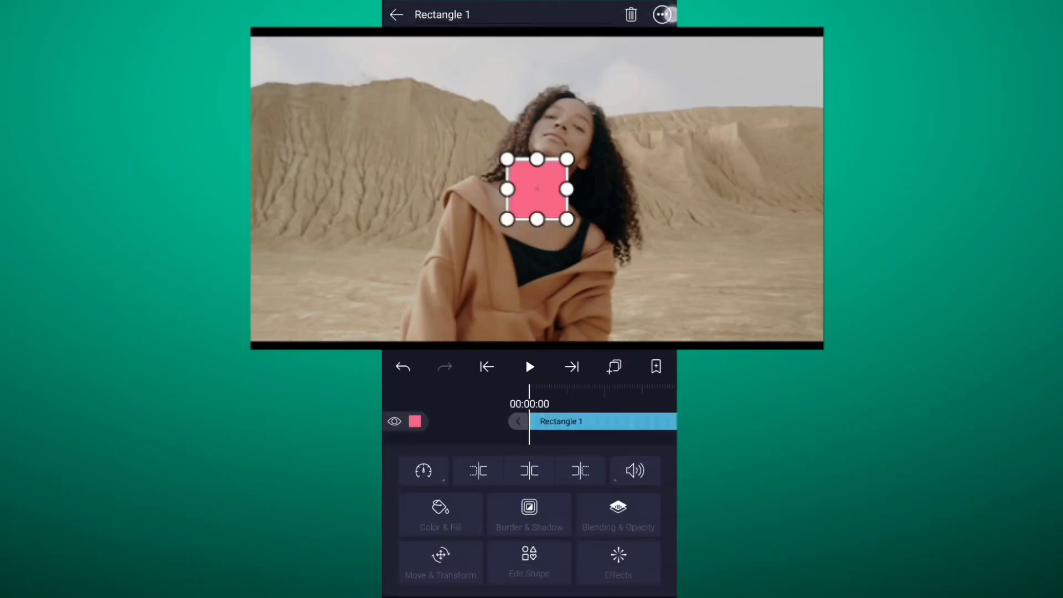
{"action": "left_click", "coordinate": [440, 562]}
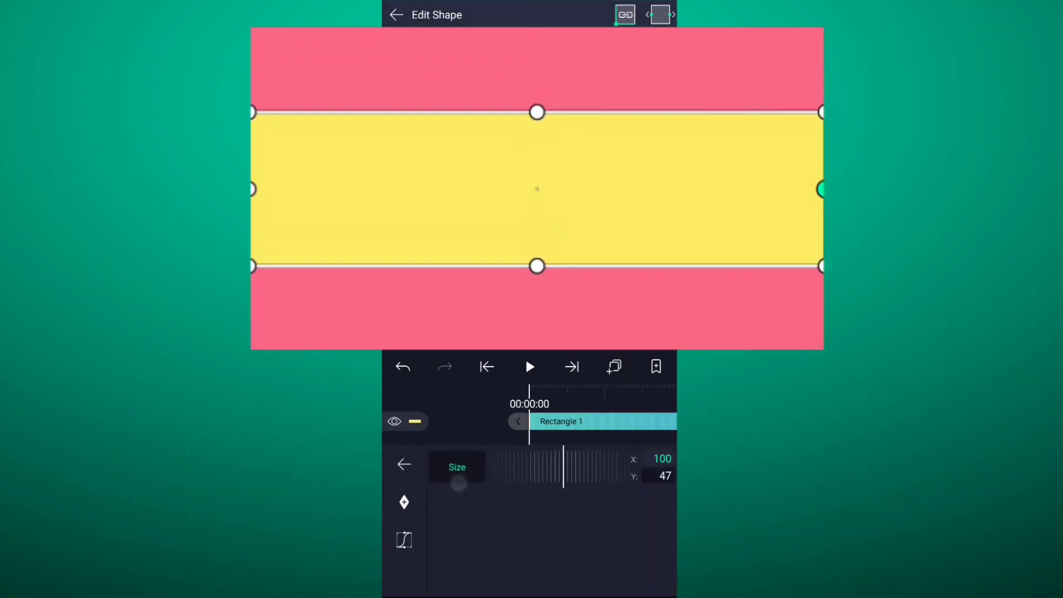
{"action": "left_click_drag", "start_coordinate": [458, 484], "coordinate": [521, 484]}
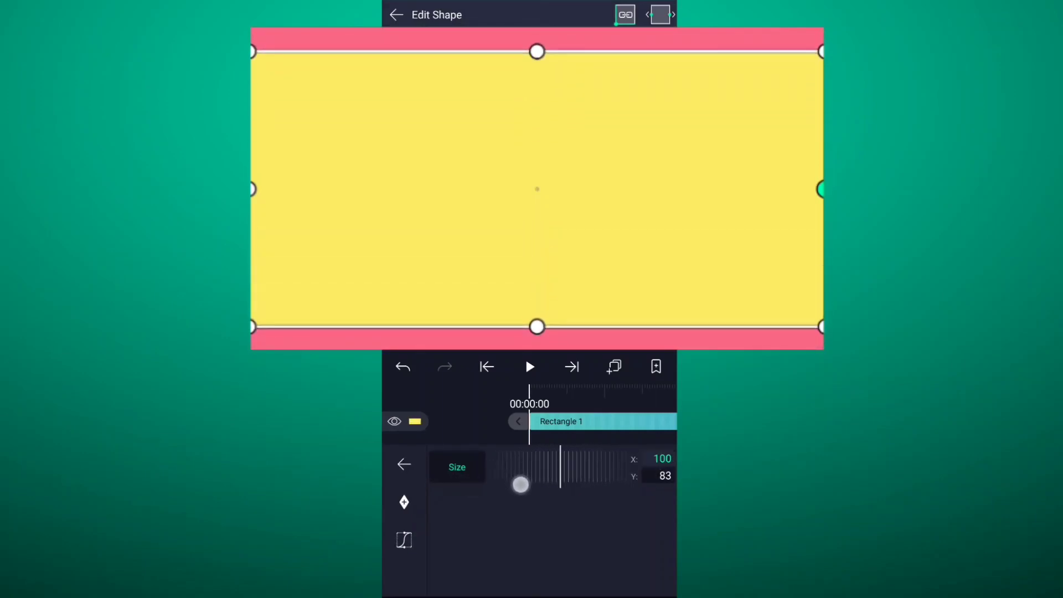
{"action": "left_click", "coordinate": [415, 442]}
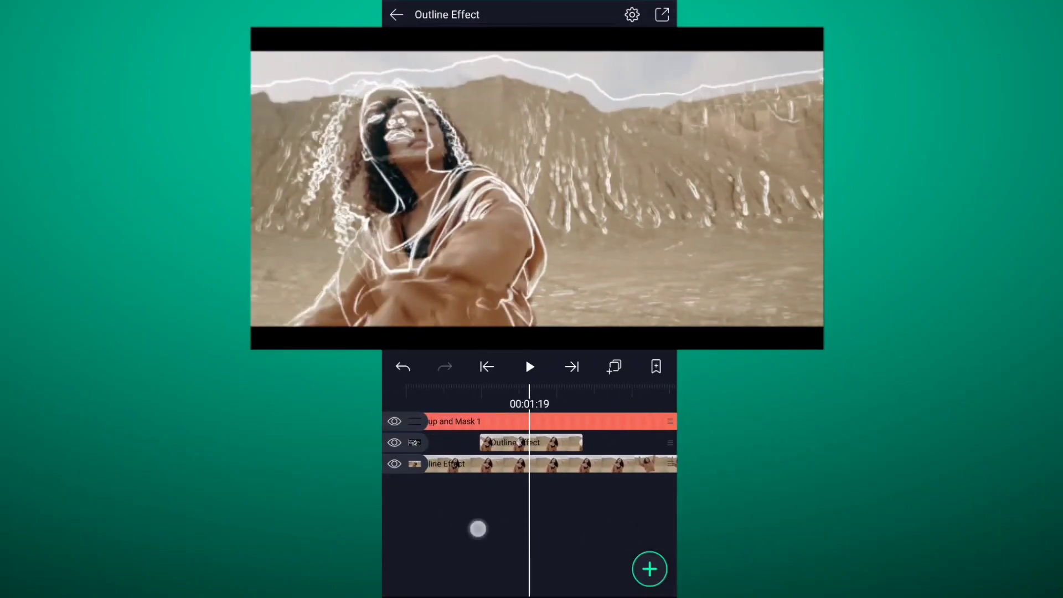
Duplicate the outline layer and set its scale to 2173 × 1145 px
{"action": "left_click", "coordinate": [529, 366]}
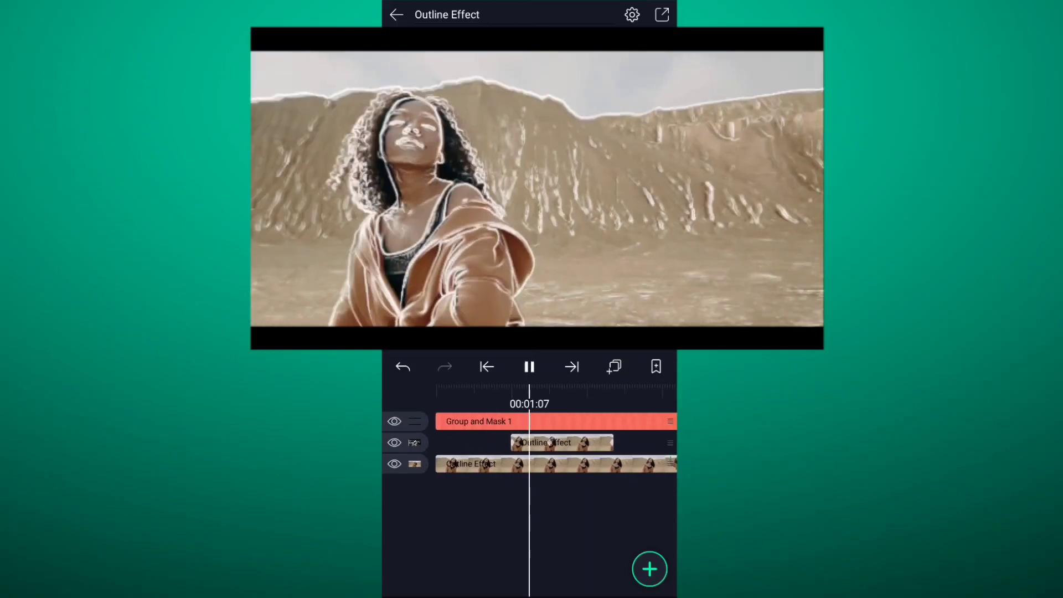
{"action": "left_click", "coordinate": [529, 367]}
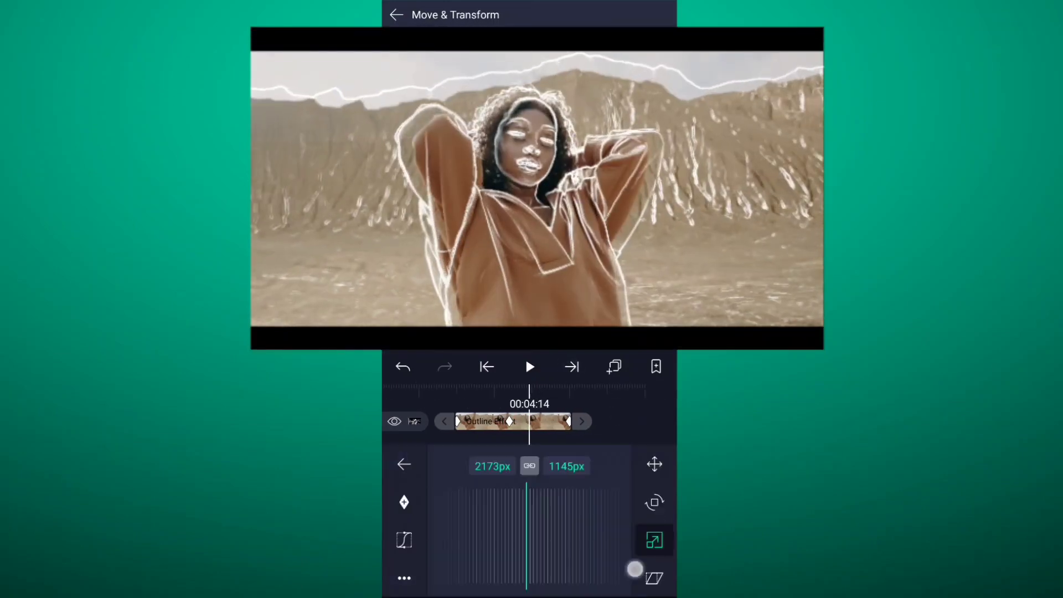
Leave Move & Transform and play the stacked composition to review the result
{"action": "left_click", "coordinate": [396, 15]}
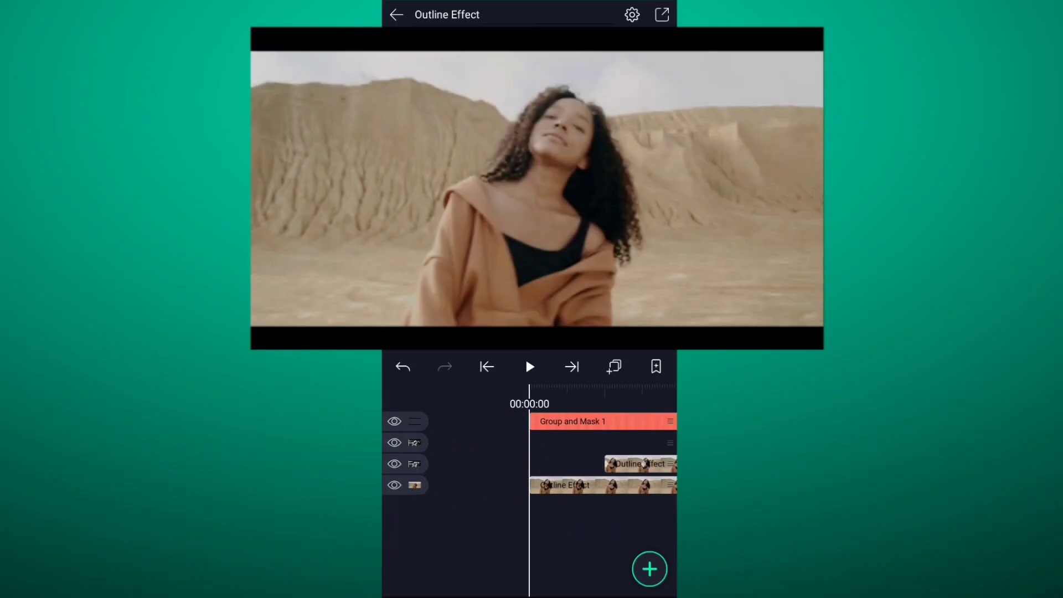
{"action": "left_click", "coordinate": [529, 366]}
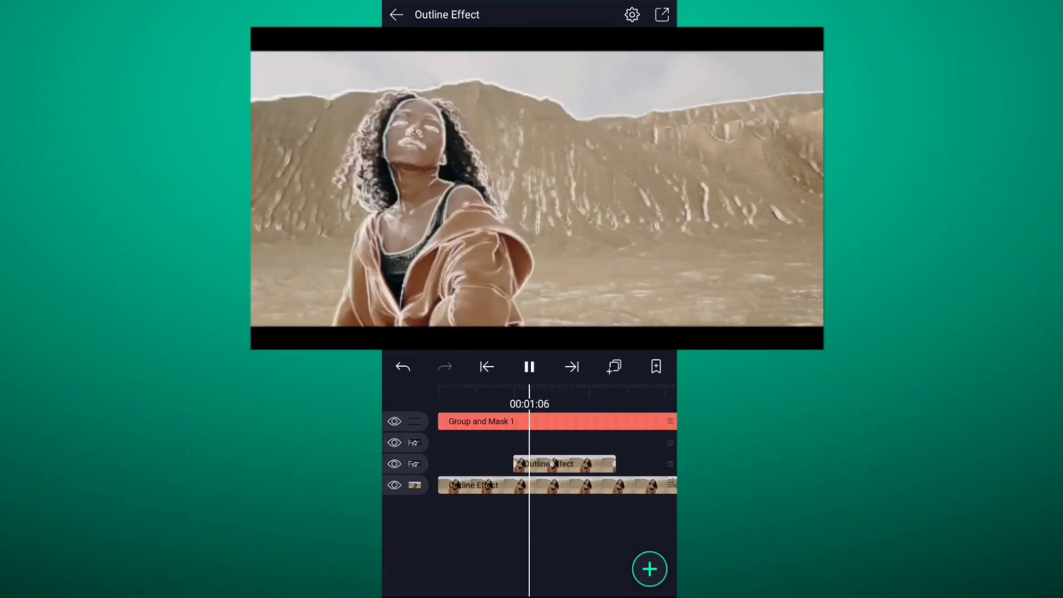